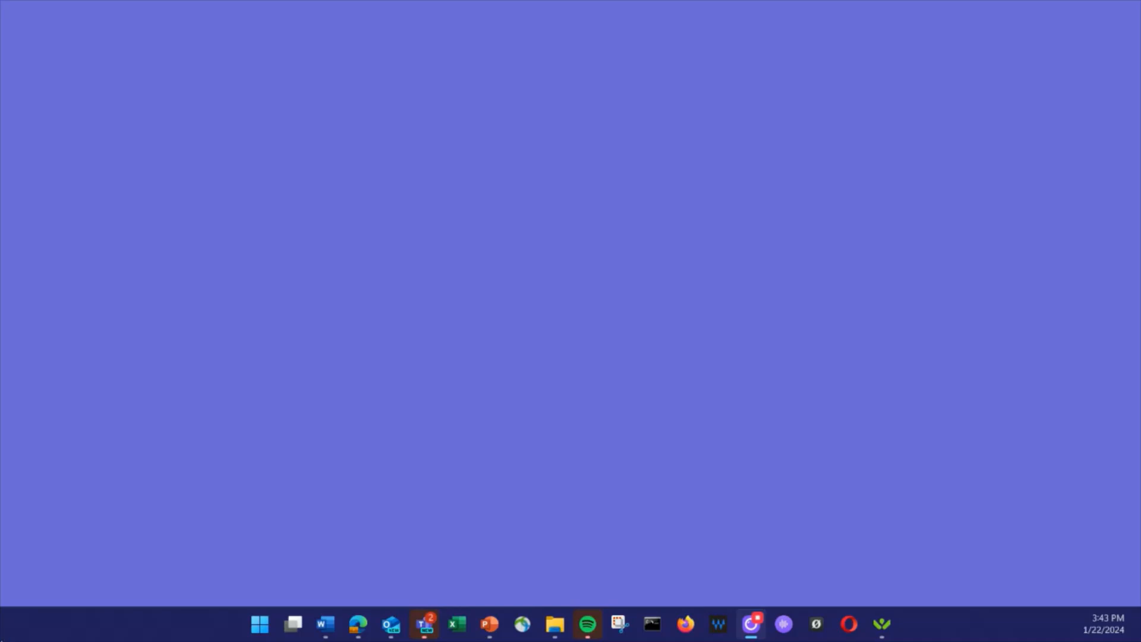
mouse_move(833, 610)
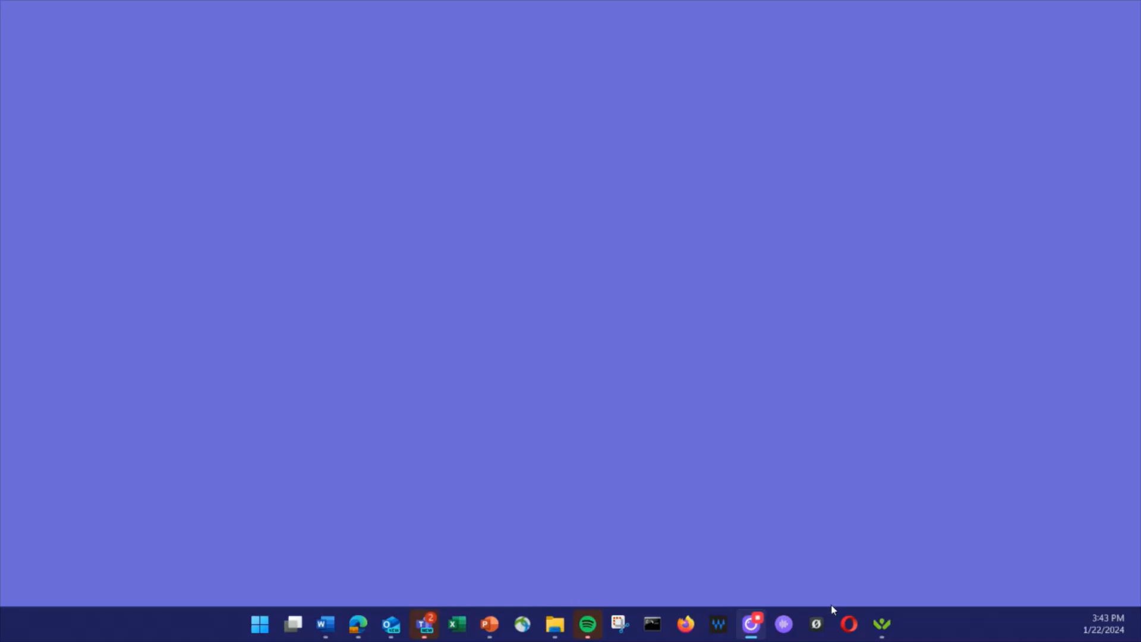
left_click(848, 623)
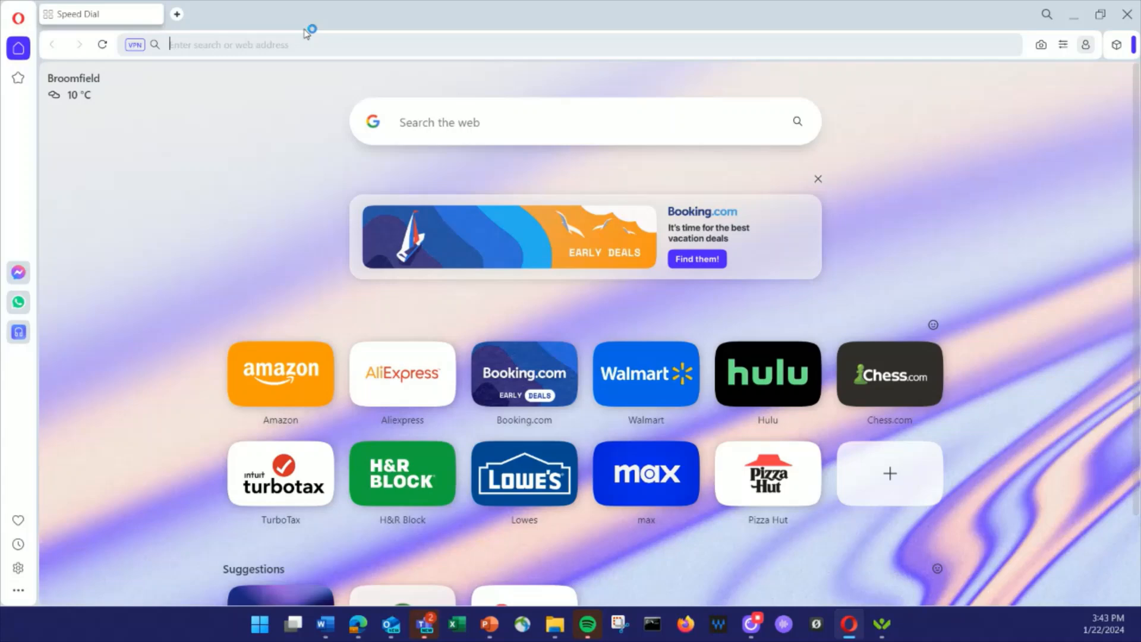
type("www.clowndating.com")
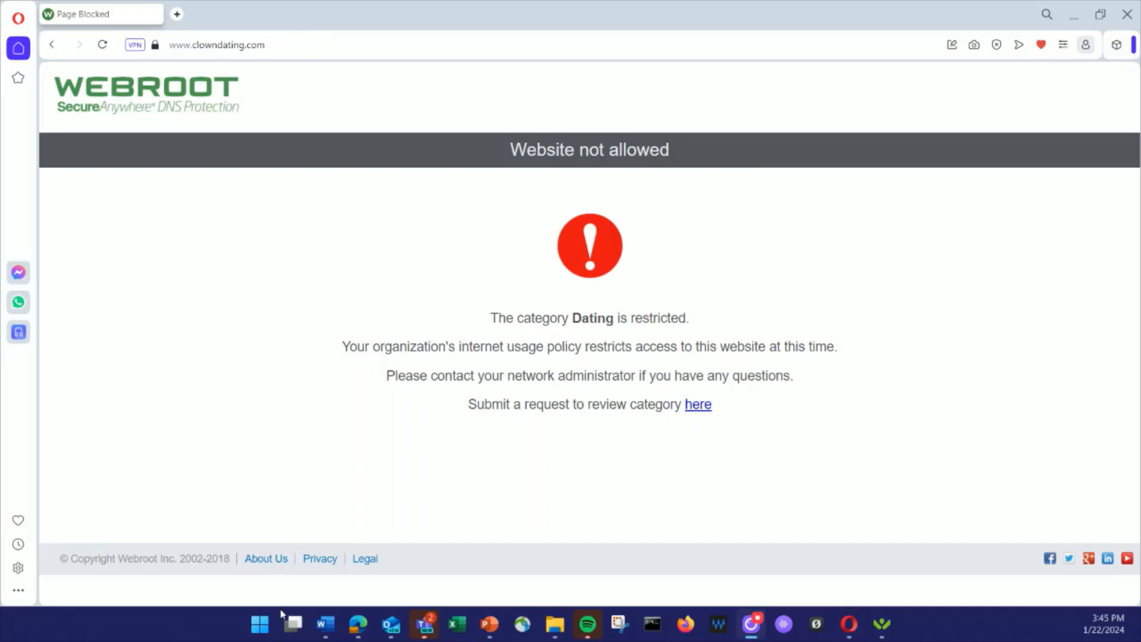
mouse_move(18, 568)
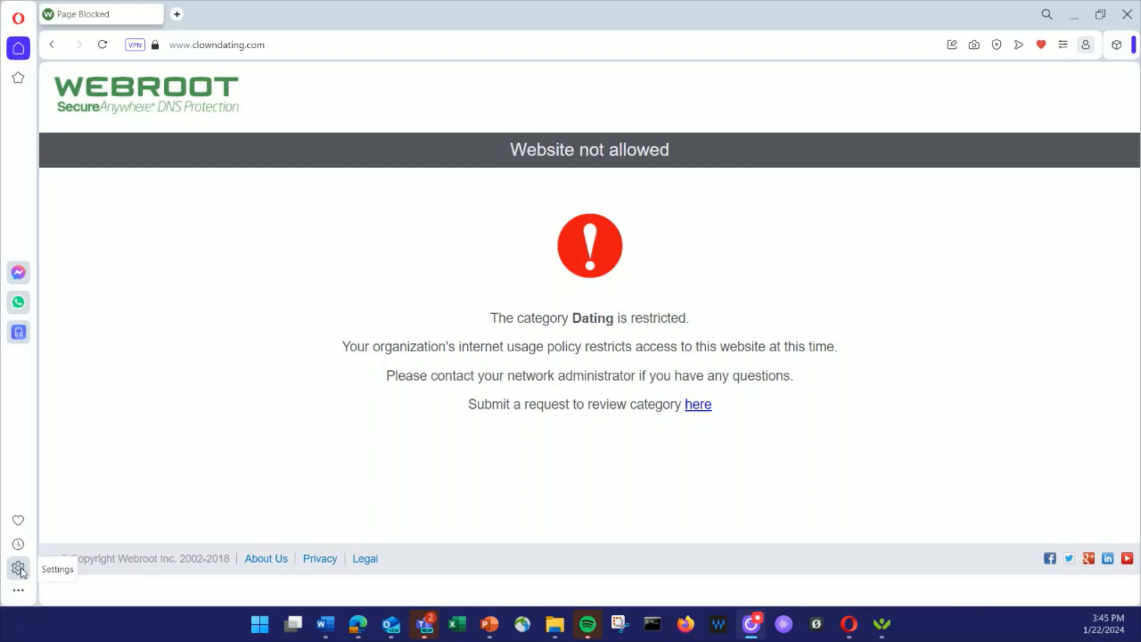
Step: Search Opera settings for 'dns' to check DNS-over-HTTPS, then close the browser
left_click(18, 567)
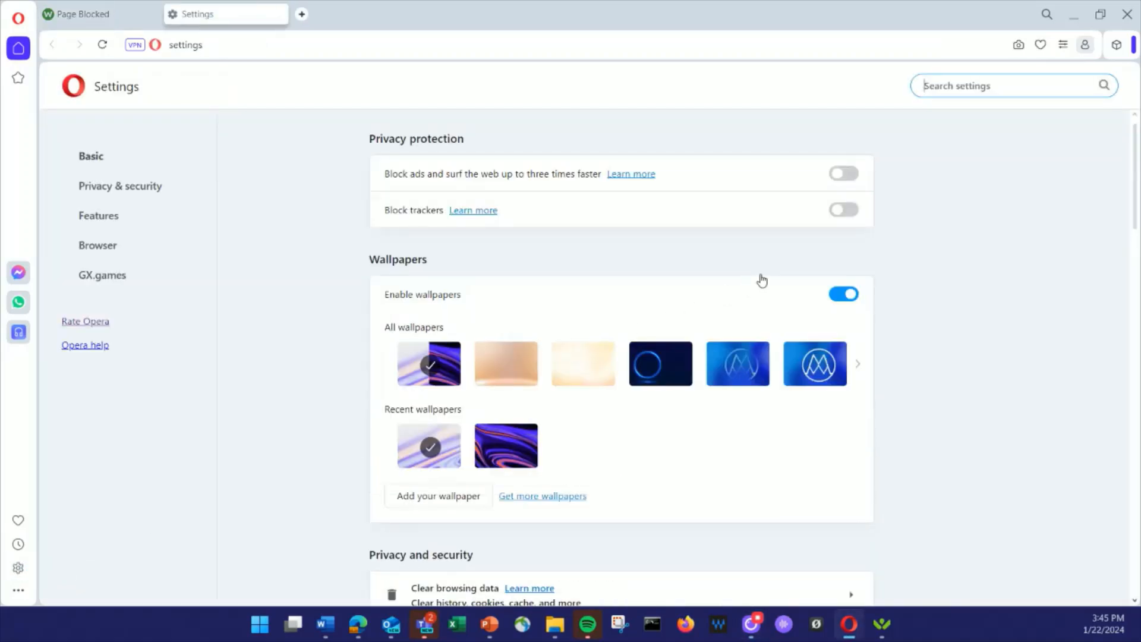
type("dns")
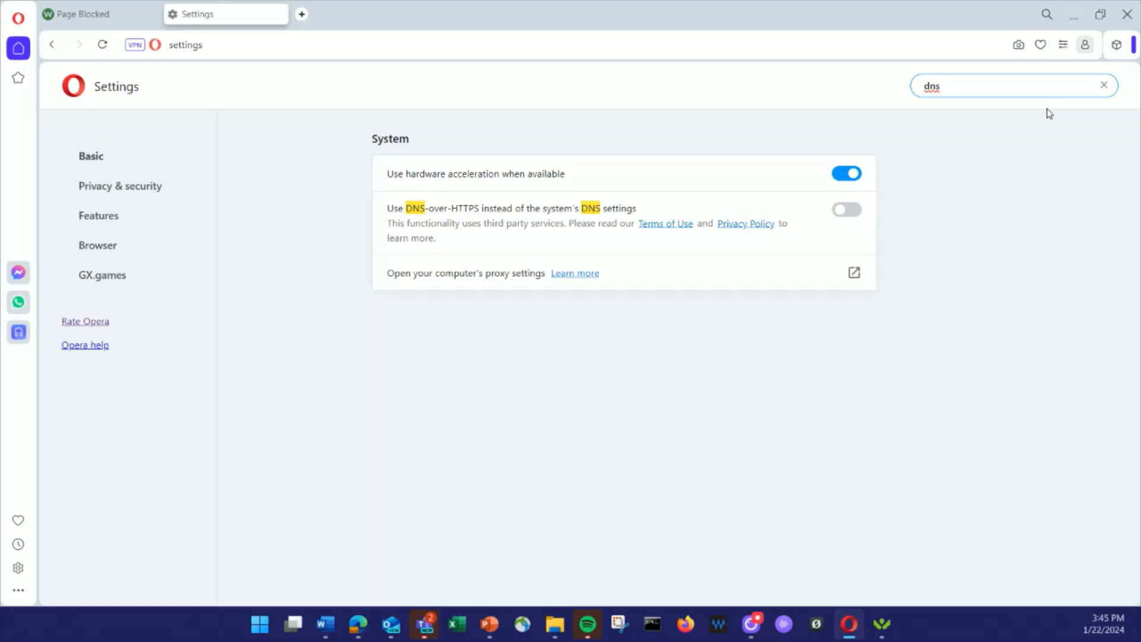
left_click(846, 209)
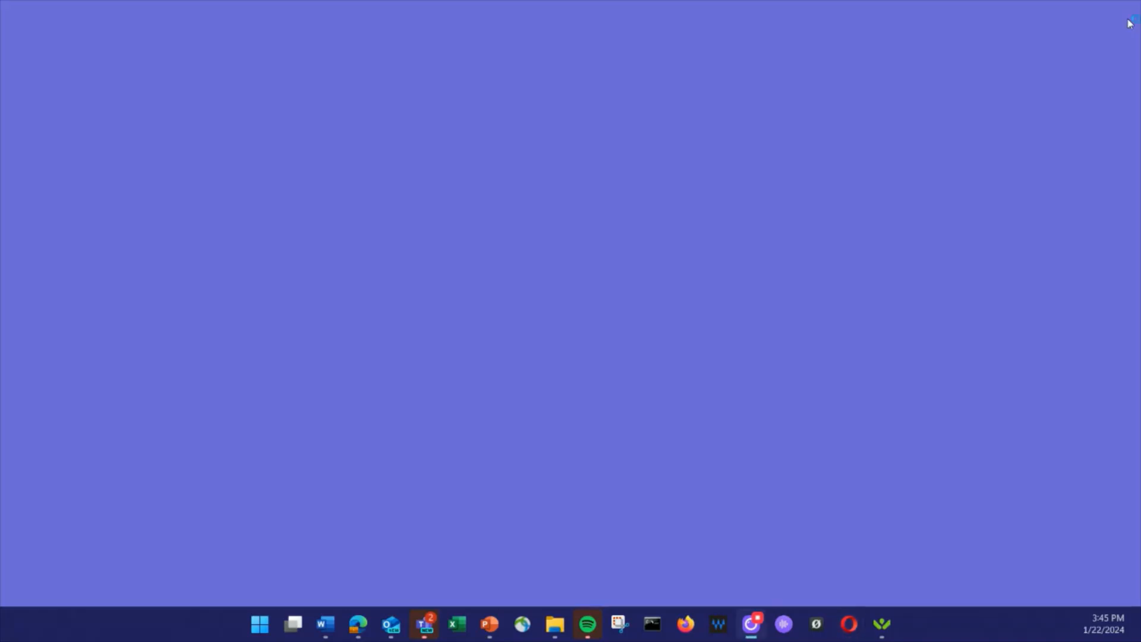
mouse_move(544, 601)
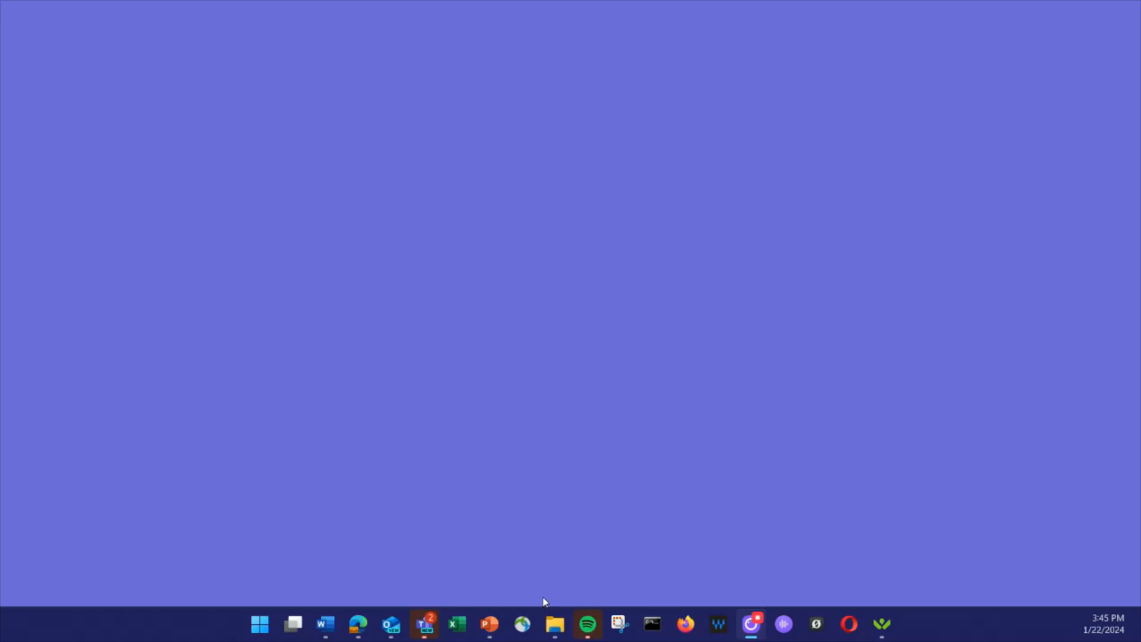
left_click(848, 625)
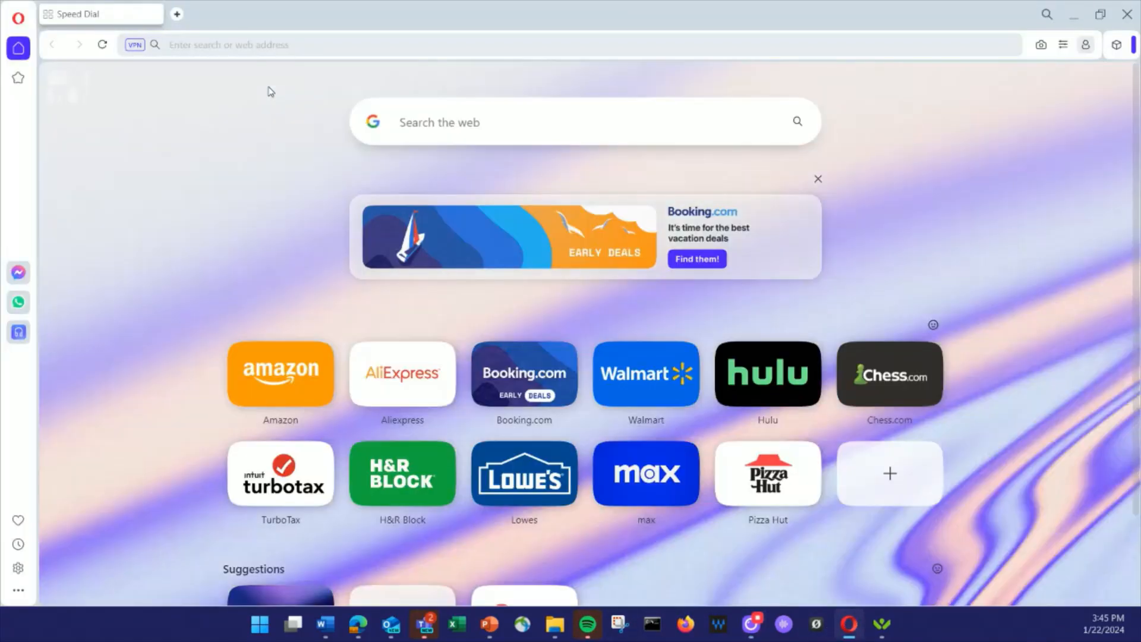
type("www.clowndating.com")
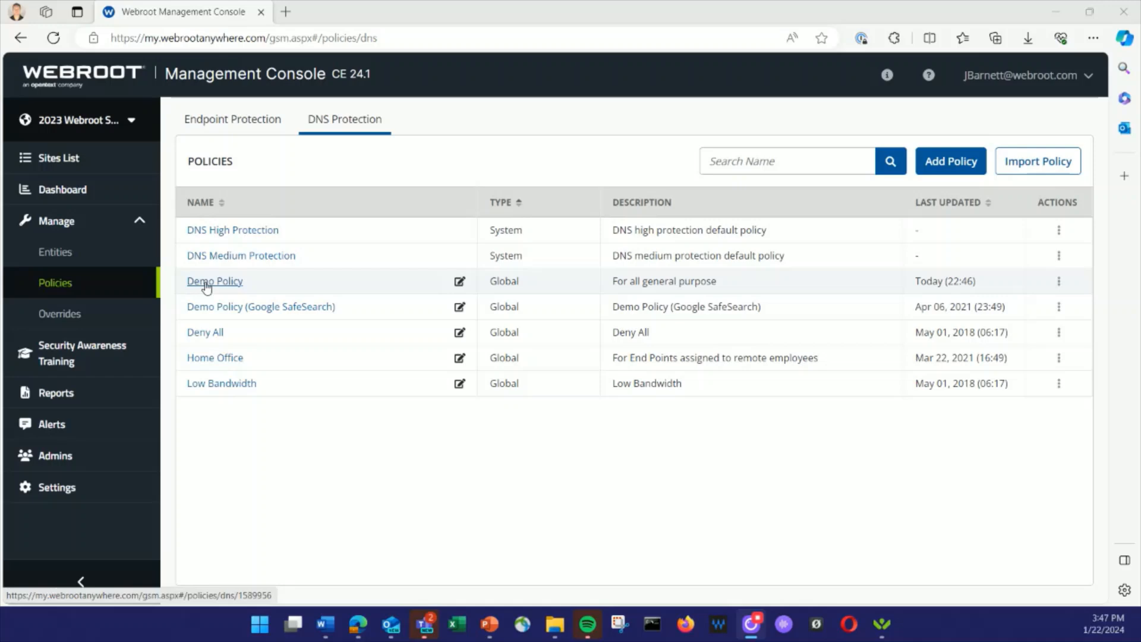
Step: Edit the Demo Policy and enable Leak Prevention for standard DNS and DoH requests
left_click(214, 281)
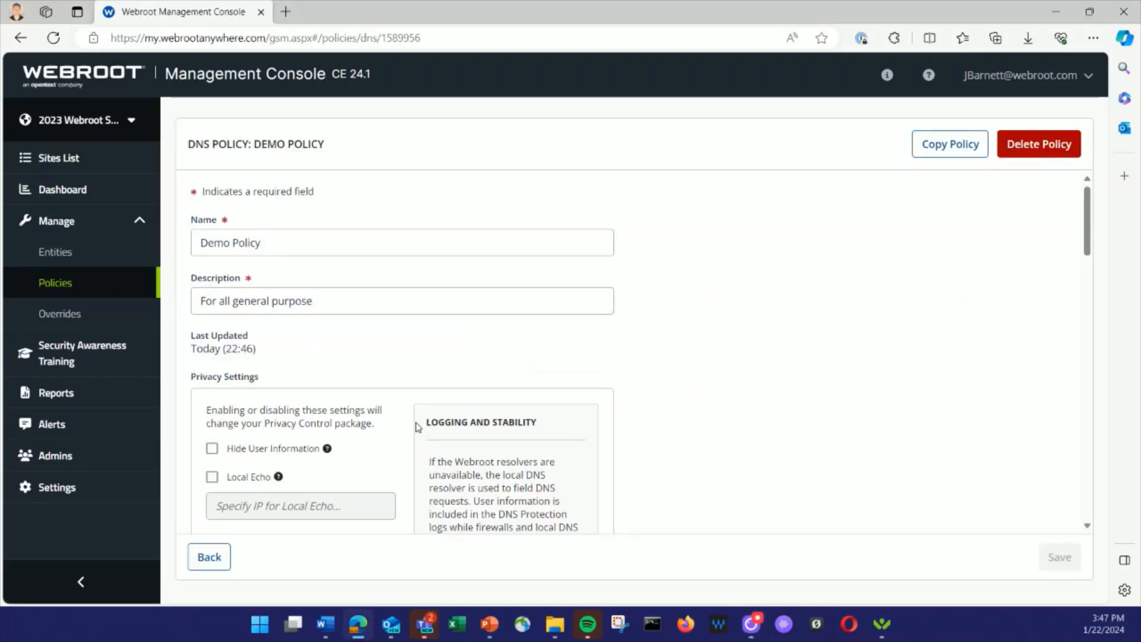
scroll("down", 3)
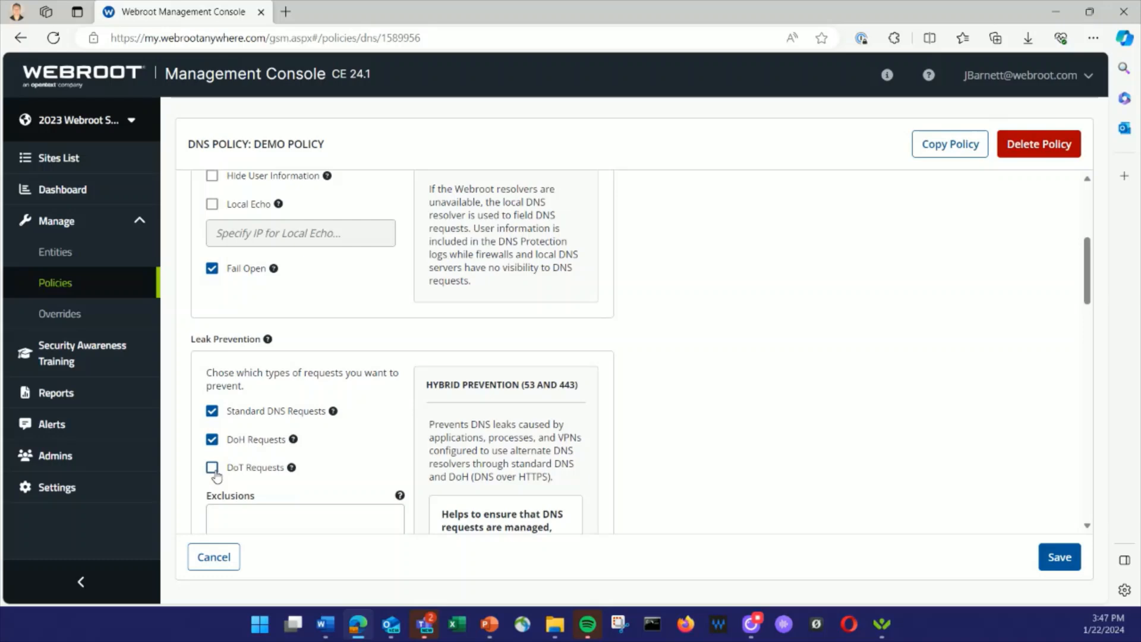
left_click(1059, 557)
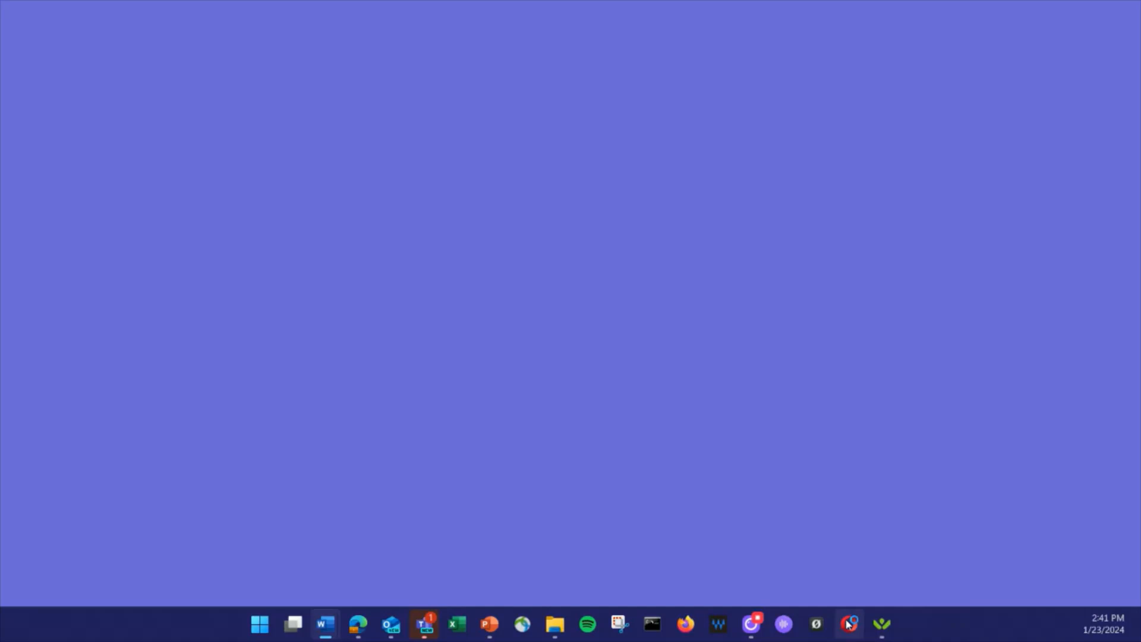
Step: Reopen Opera from the taskbar
left_click(848, 624)
type("www.cl")
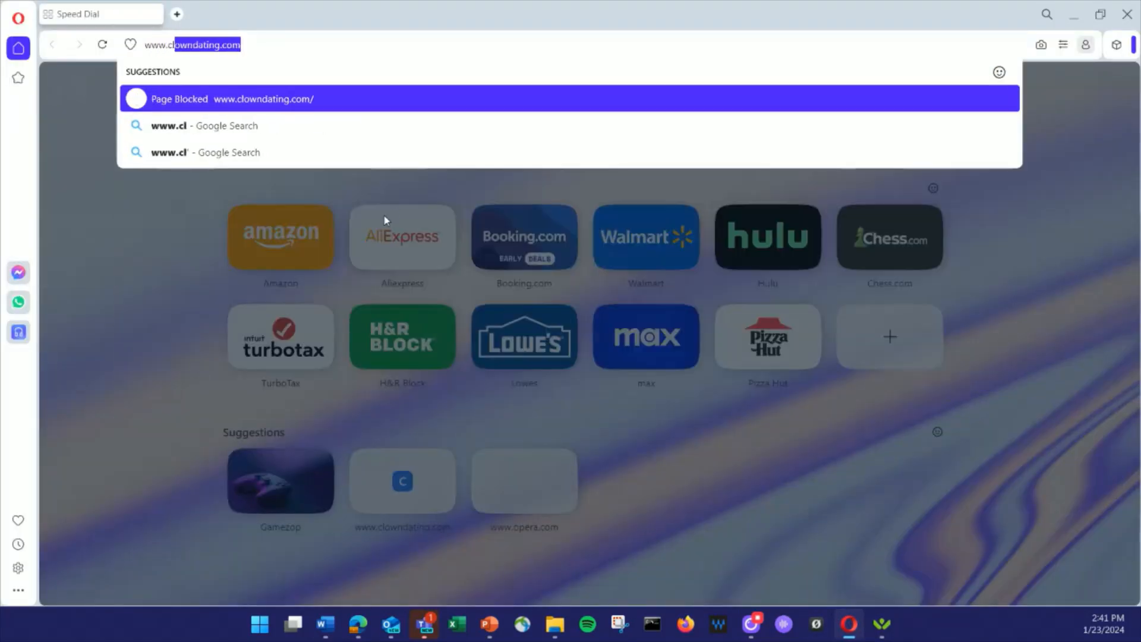